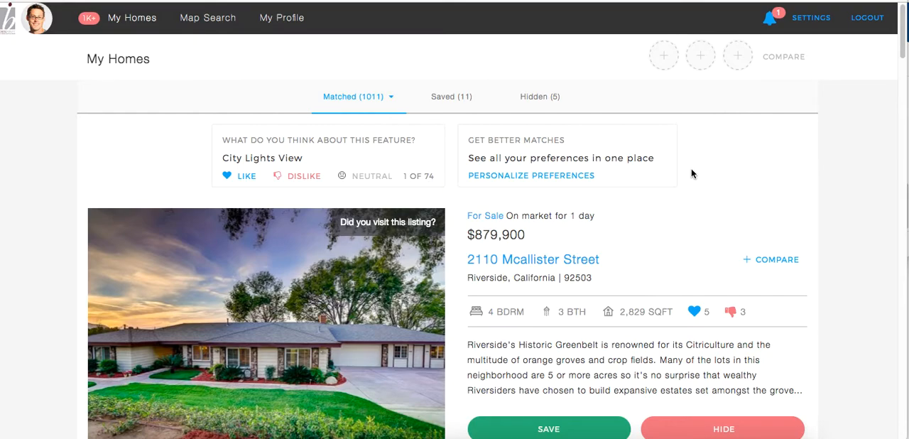
{"action": "mouse_move", "coordinate": [812, 8]}
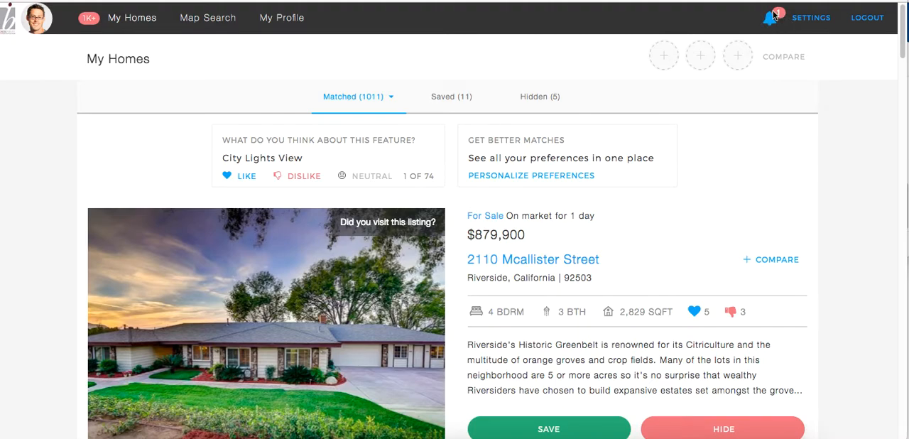
{"action": "mouse_move", "coordinate": [874, 39]}
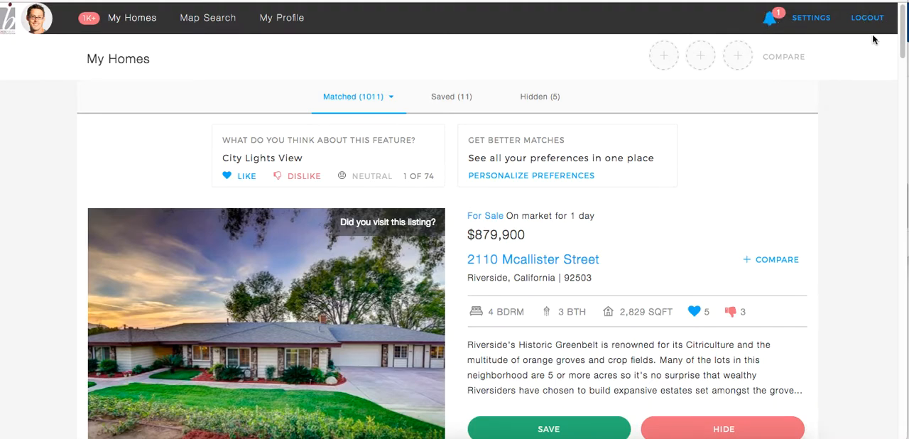
{"action": "mouse_move", "coordinate": [818, 23]}
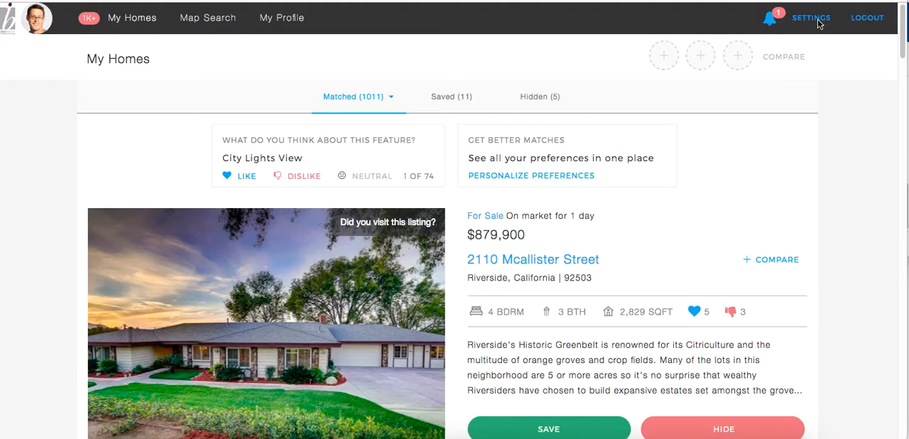
Step: Open the account settings page listing Property Alert schedules for each saved search
{"action": "left_click", "coordinate": [811, 17]}
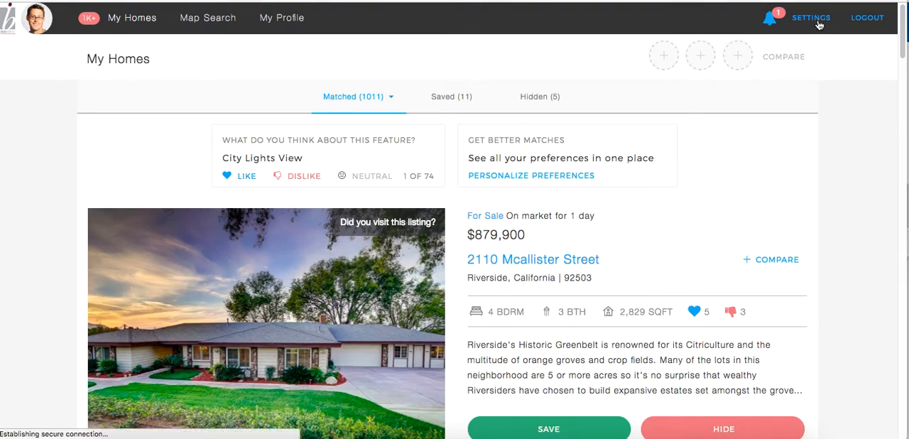
{"action": "left_click", "coordinate": [811, 17]}
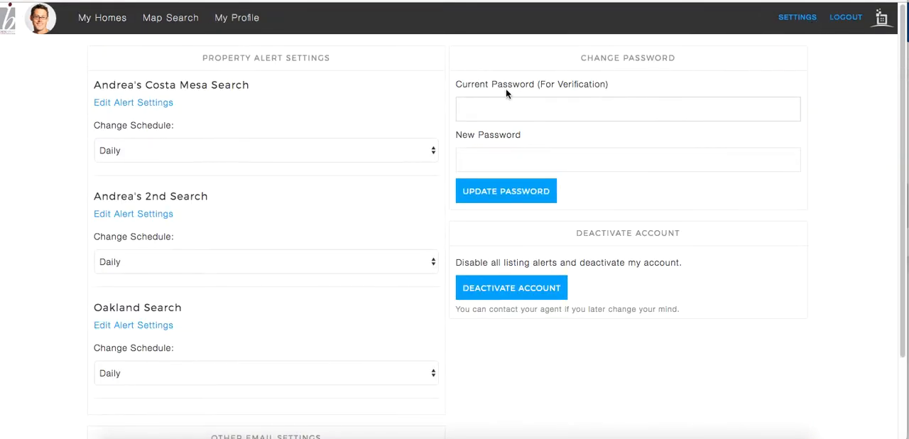
{"action": "mouse_move", "coordinate": [349, 97]}
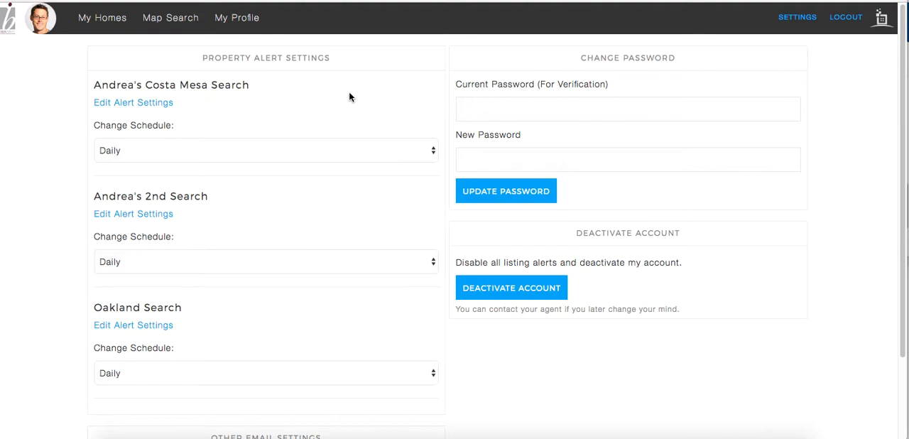
{"action": "mouse_move", "coordinate": [278, 87]}
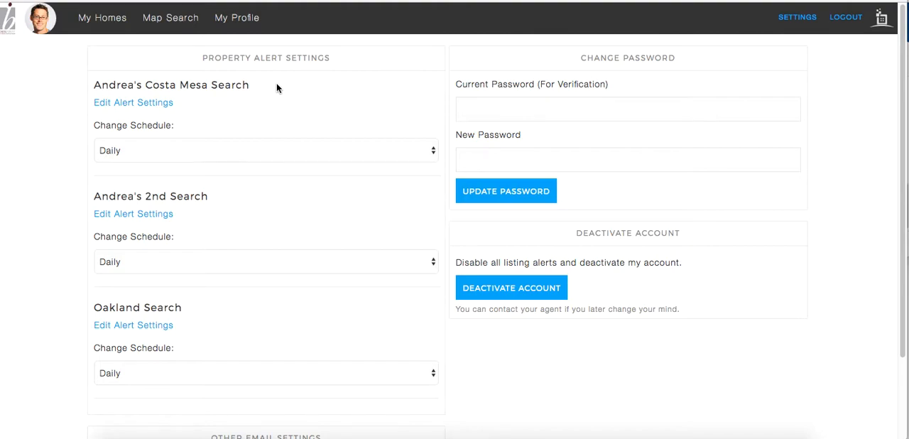
{"action": "mouse_move", "coordinate": [198, 83]}
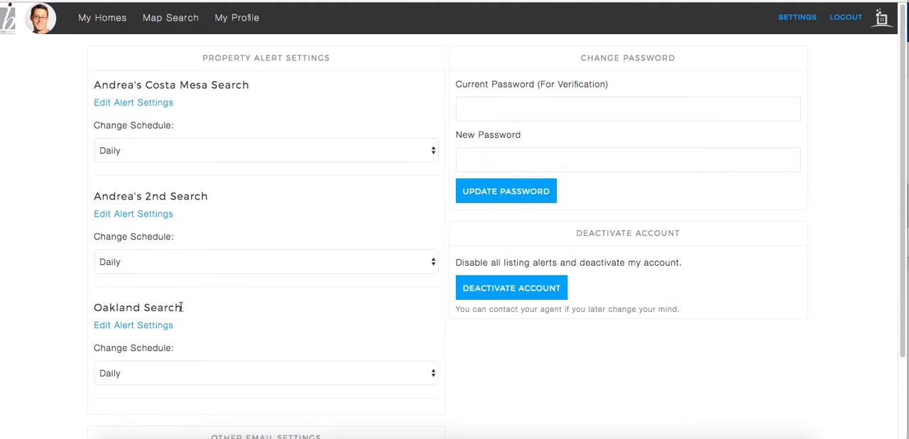
{"action": "mouse_move", "coordinate": [296, 240]}
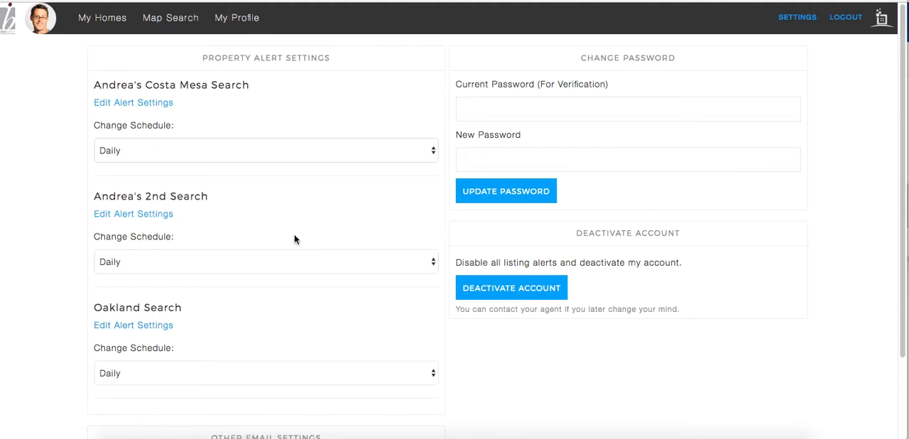
{"action": "mouse_move", "coordinate": [307, 203]}
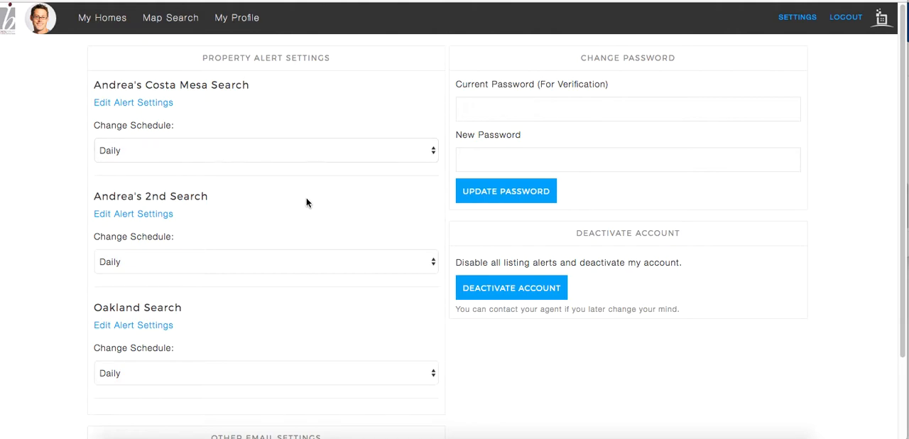
{"action": "mouse_move", "coordinate": [154, 133]}
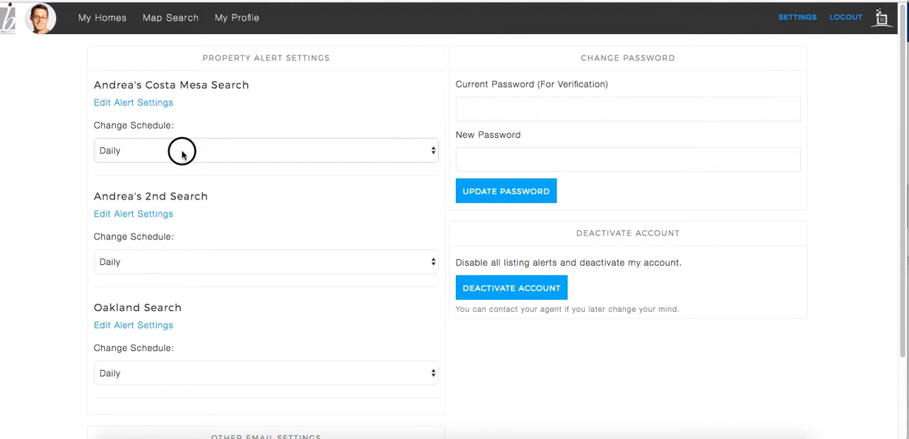
{"action": "left_click", "coordinate": [266, 149]}
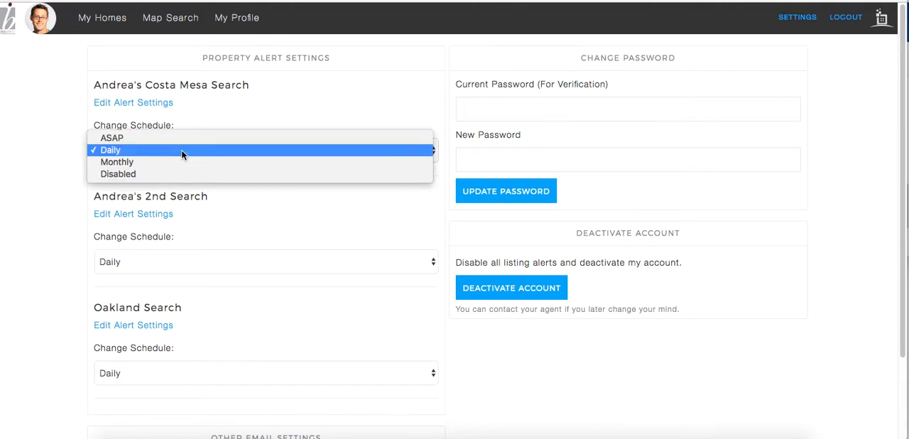
{"action": "mouse_move", "coordinate": [196, 138]}
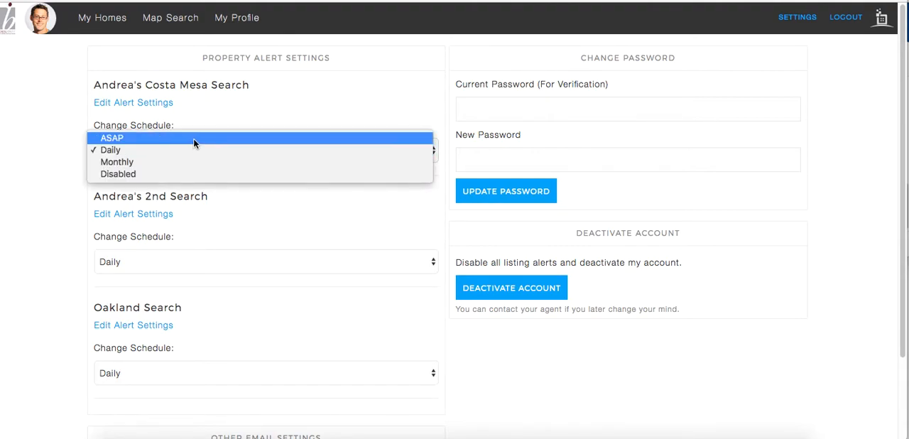
{"action": "mouse_move", "coordinate": [192, 150]}
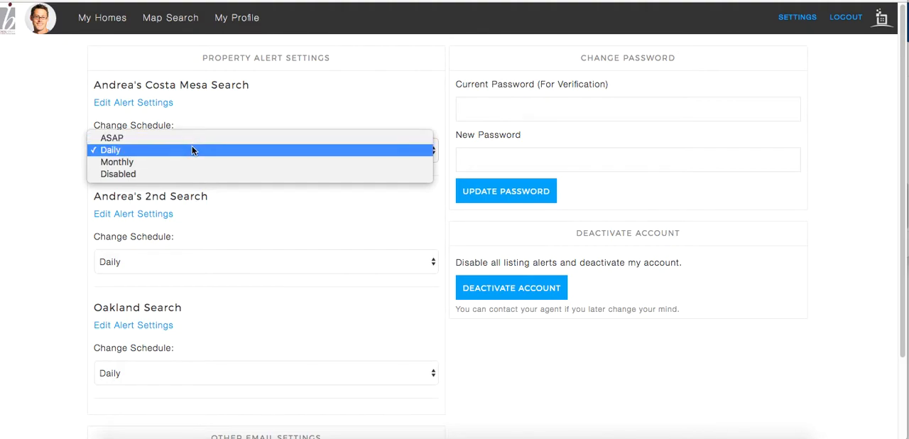
{"action": "mouse_move", "coordinate": [192, 174]}
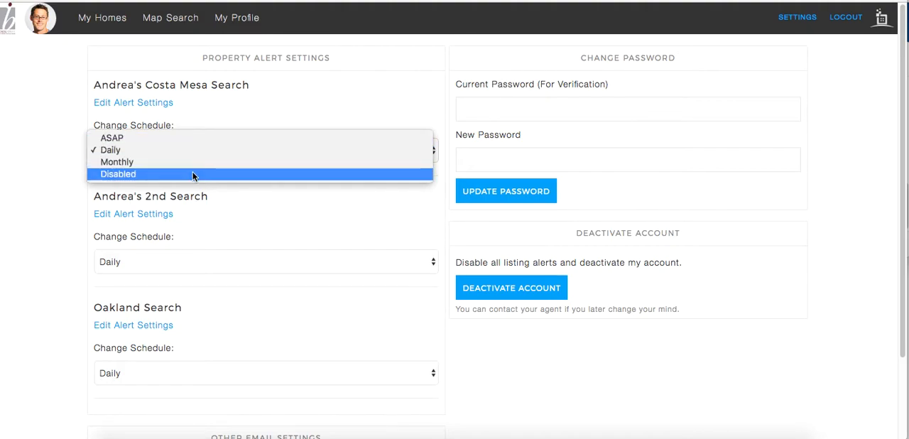
{"action": "mouse_move", "coordinate": [239, 125]}
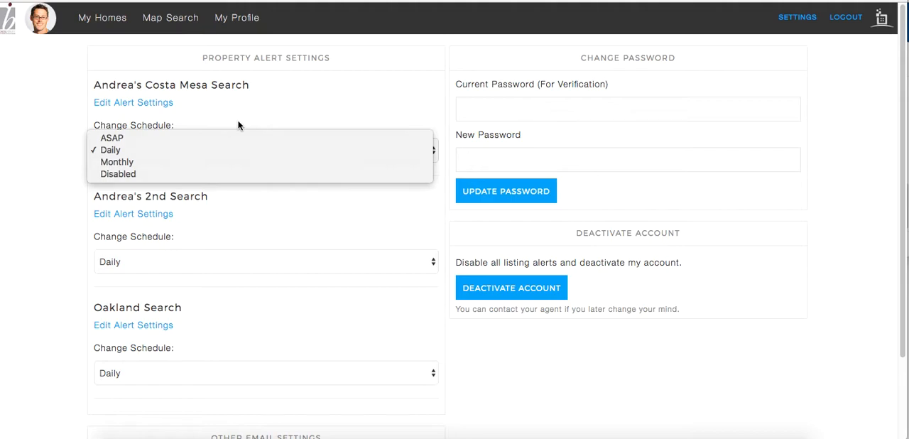
{"action": "left_click", "coordinate": [110, 150]}
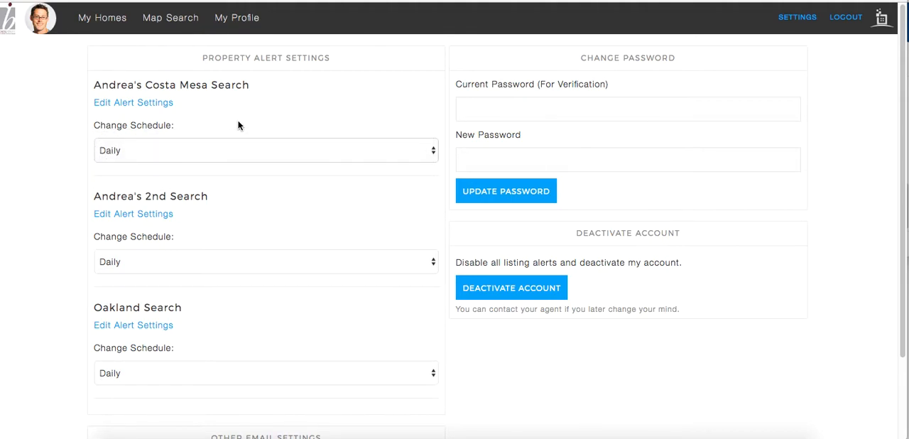
{"action": "mouse_move", "coordinate": [190, 110]}
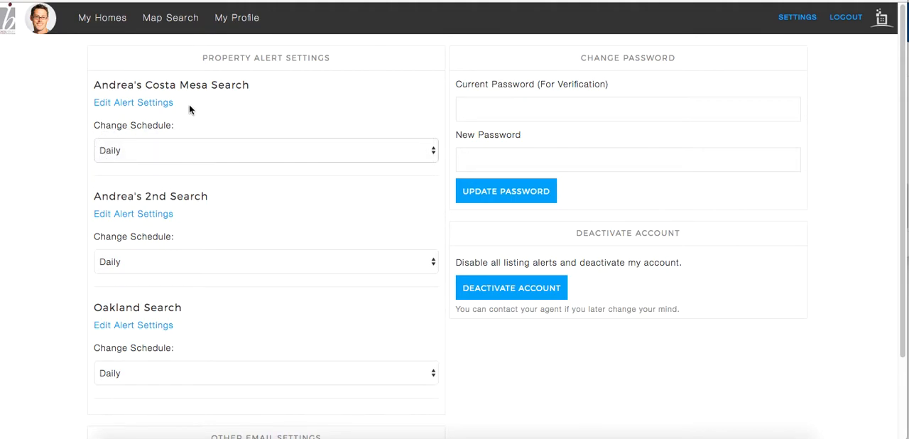
{"action": "mouse_move", "coordinate": [134, 102]}
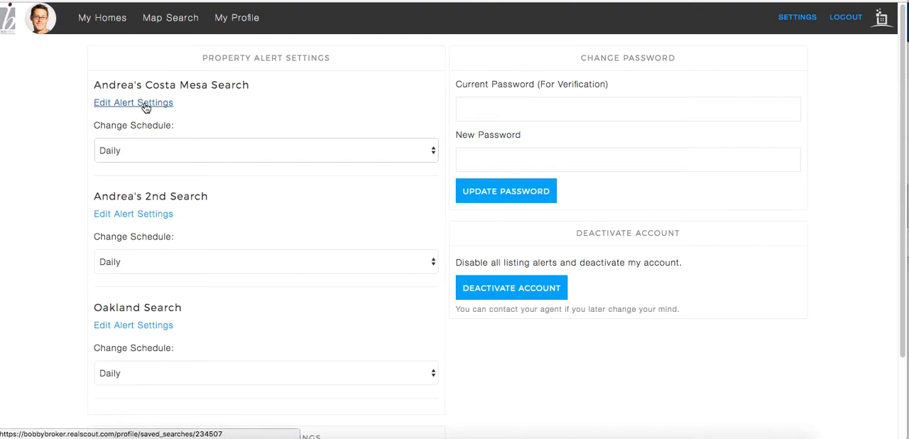
{"action": "left_click", "coordinate": [133, 103]}
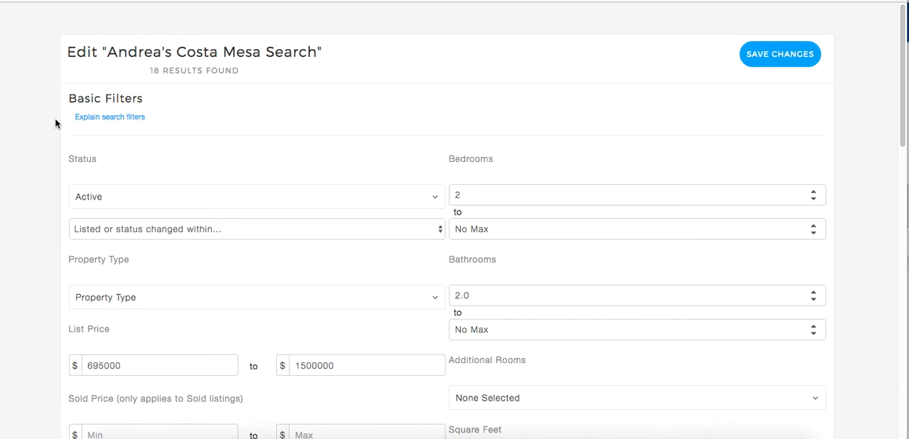
Step: Scroll through the Costa Mesa search's Basic and Advanced filters, then back toward Save Changes
{"action": "scroll", "scroll_direction": "down", "scroll_amount": 3}
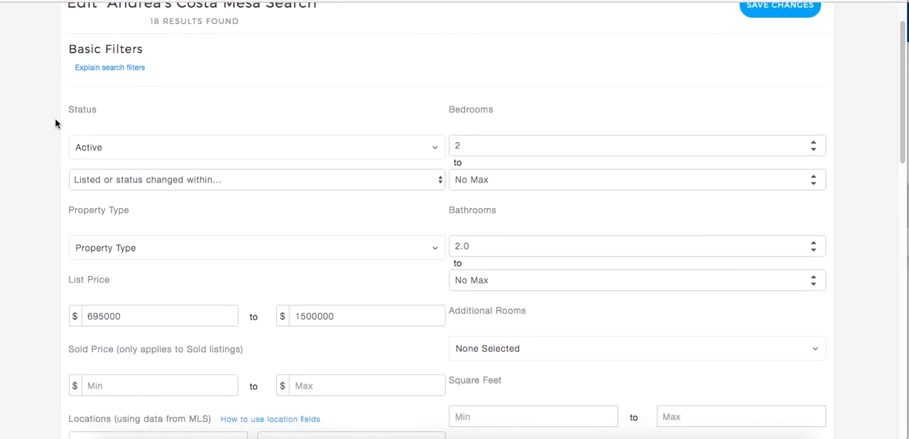
{"action": "scroll", "scroll_direction": "down", "scroll_amount": 3}
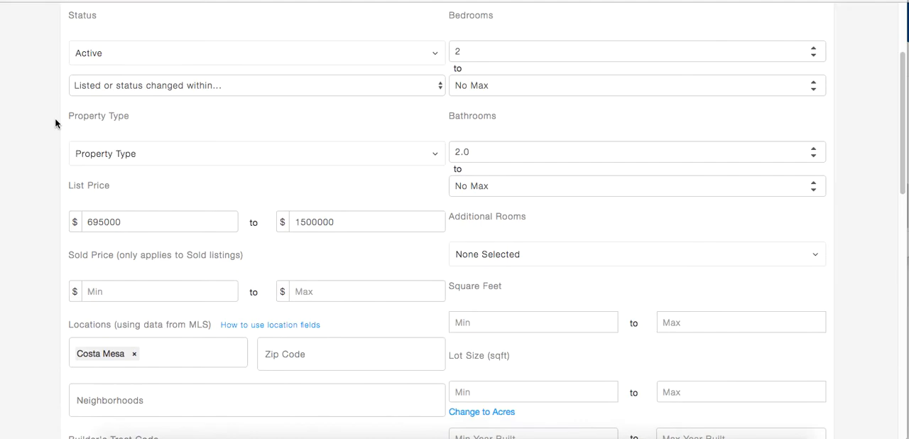
{"action": "scroll", "scroll_direction": "down", "scroll_amount": 3}
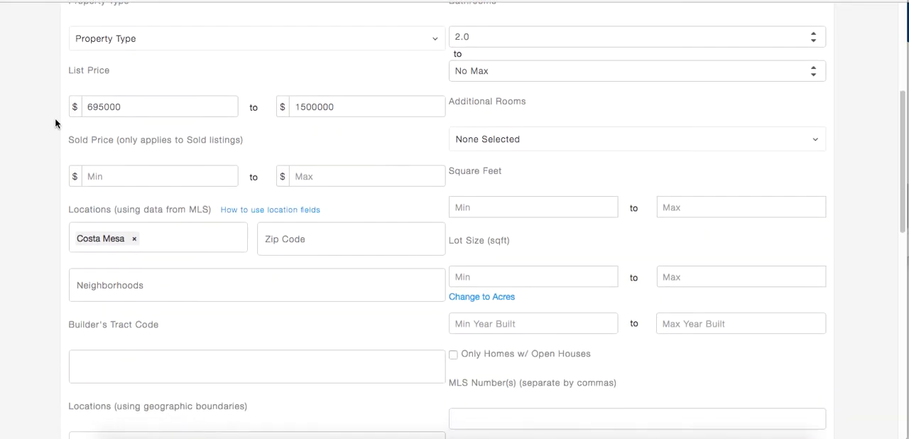
{"action": "scroll", "scroll_direction": "down", "scroll_amount": 3}
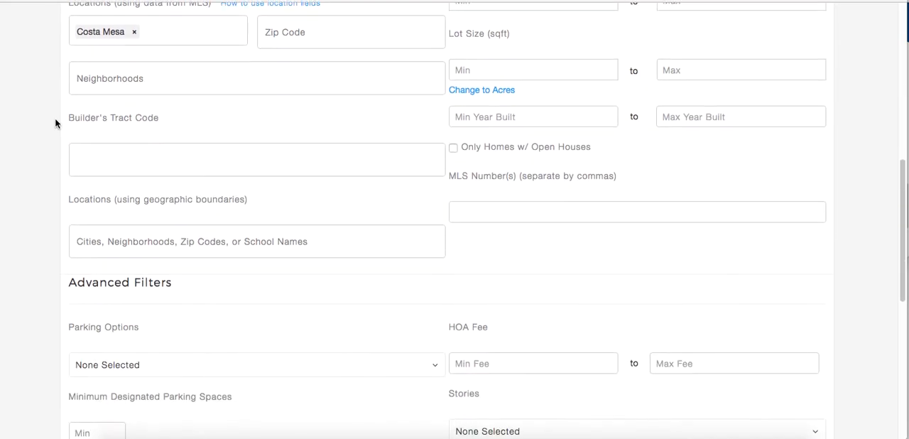
{"action": "scroll", "scroll_direction": "down", "scroll_amount": 3}
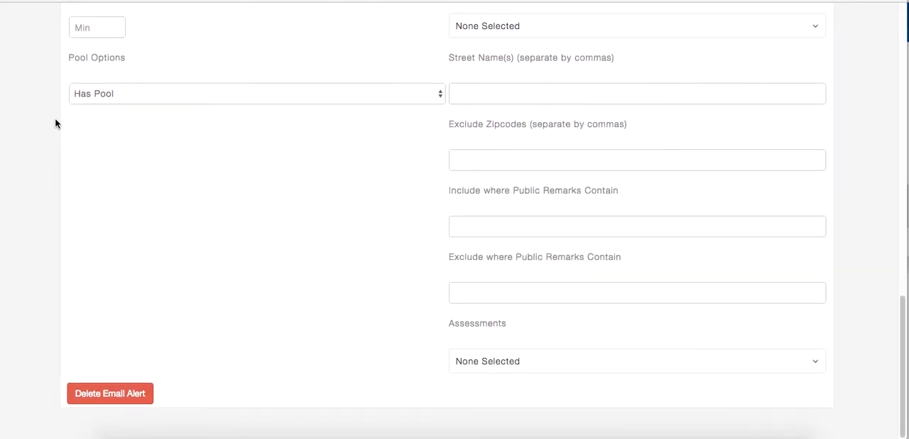
{"action": "scroll", "scroll_direction": "up", "scroll_amount": 3}
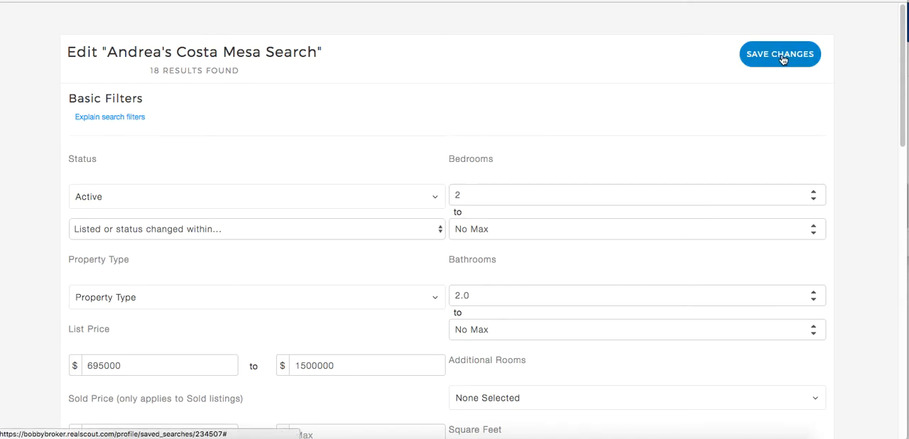
{"action": "mouse_move", "coordinate": [607, 96]}
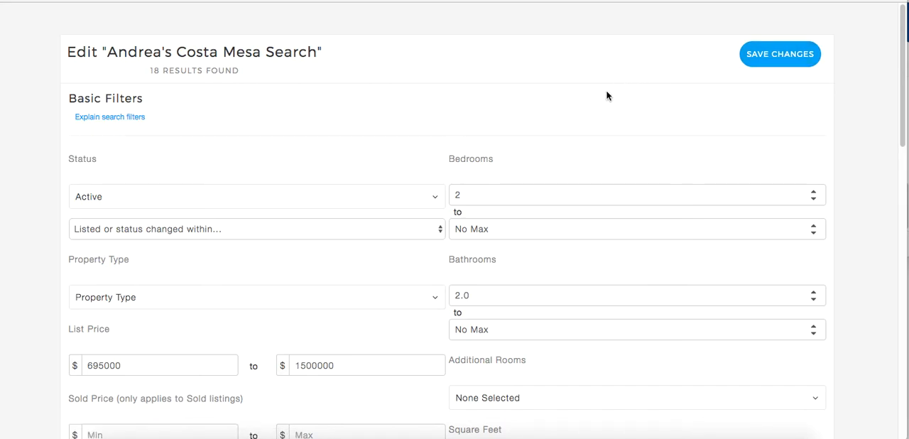
{"action": "scroll", "scroll_direction": "down", "scroll_amount": 3}
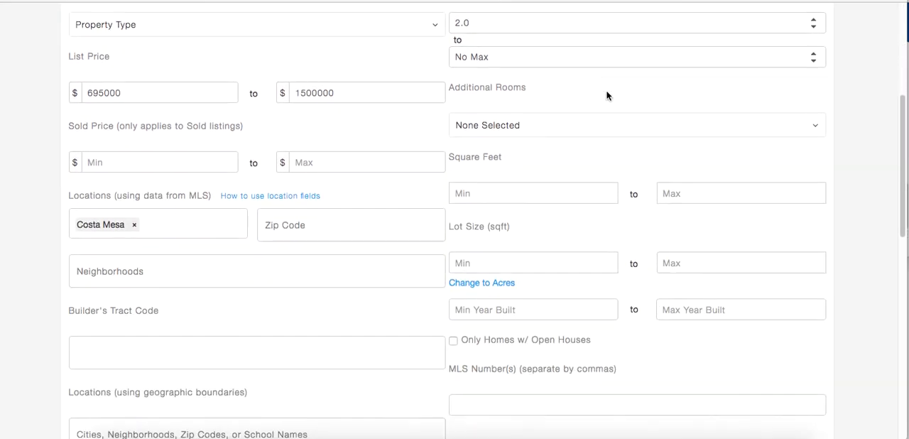
{"action": "scroll", "scroll_direction": "down", "scroll_amount": 3}
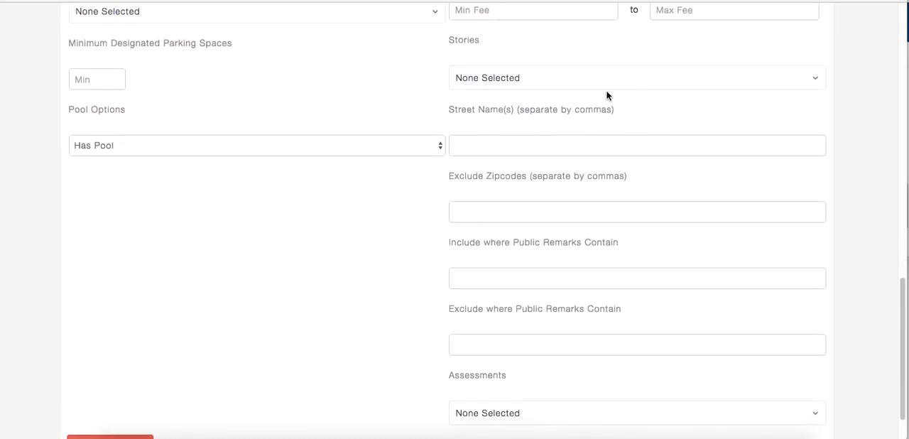
{"action": "scroll", "scroll_direction": "down", "scroll_amount": 3}
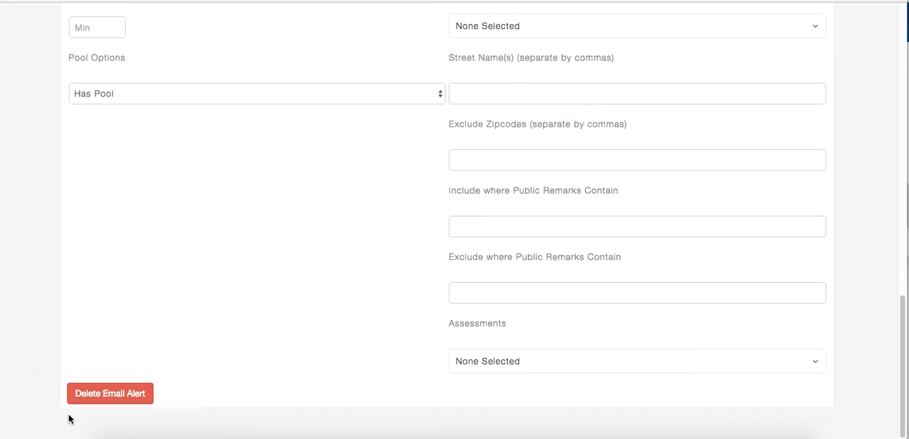